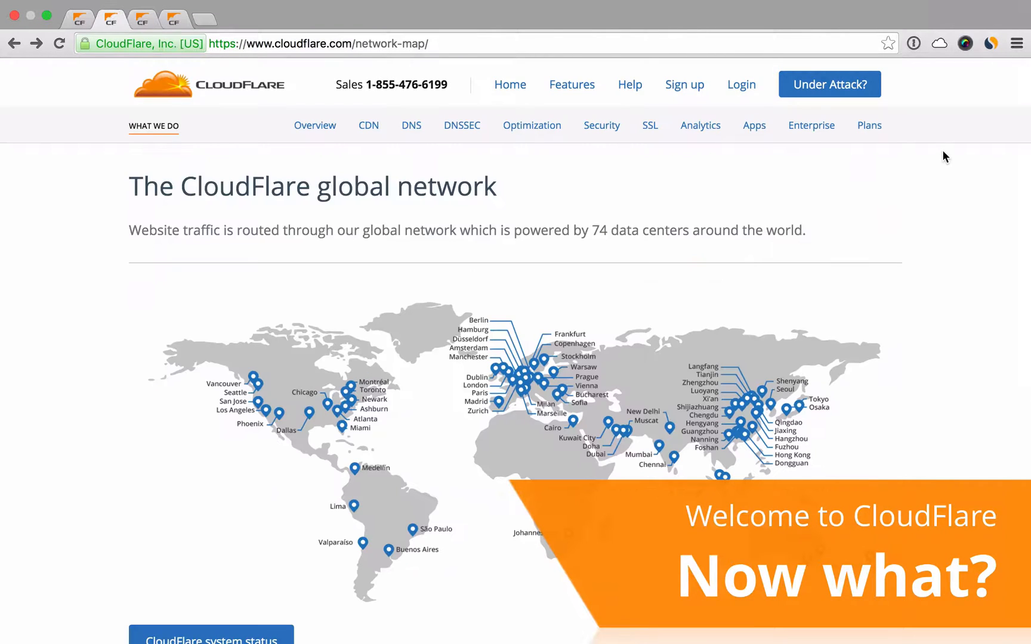
- Show the Network settings for example.com with HTTP/2 + SPDY and IPv6 Compatibility
scroll("down", 3)
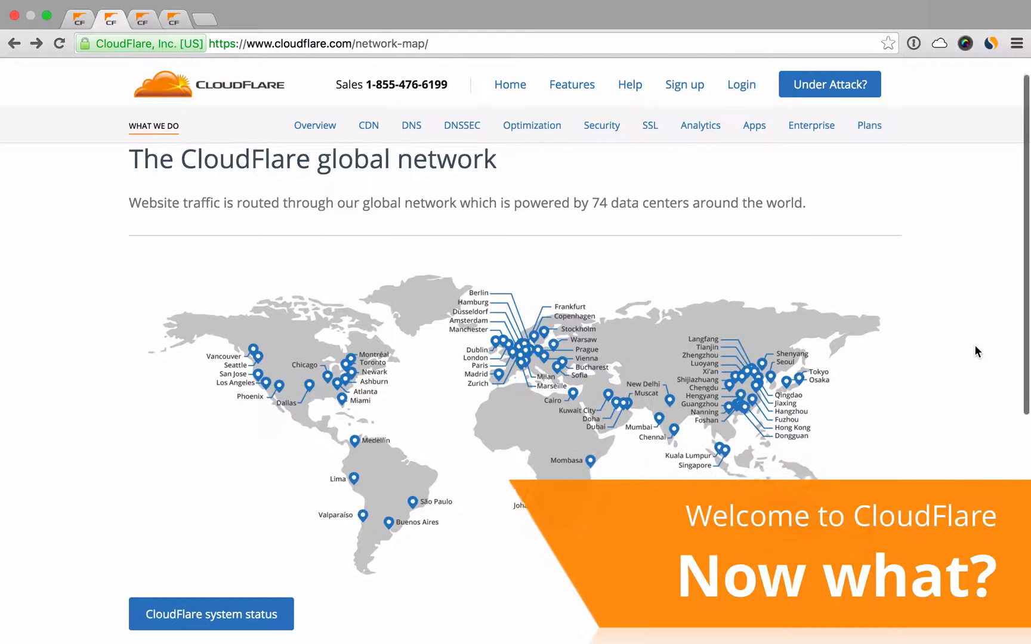
scroll("down", 3)
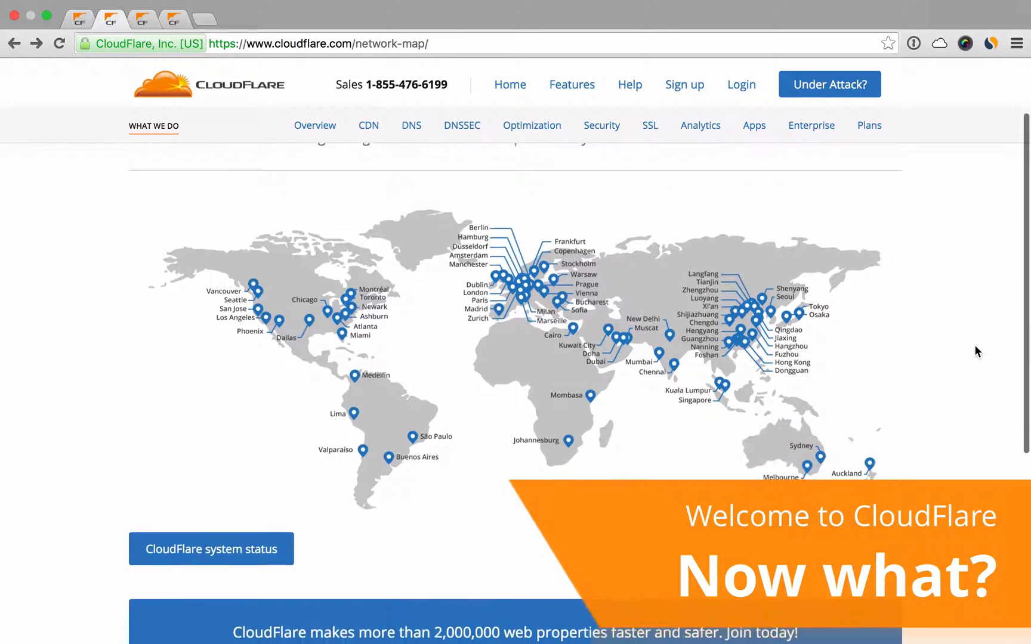
scroll("down", 3)
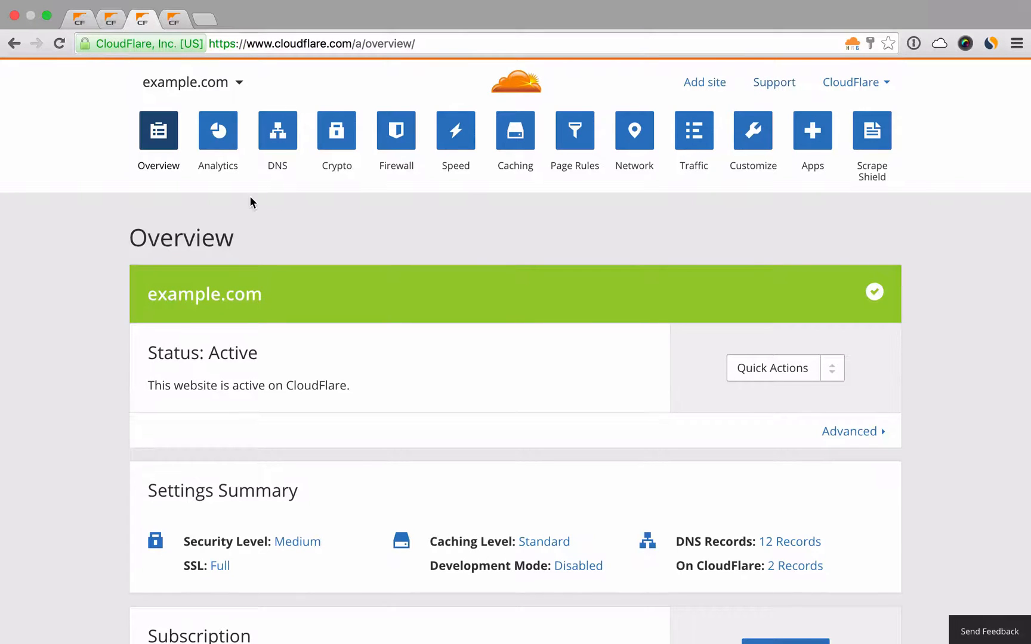
mouse_move(923, 267)
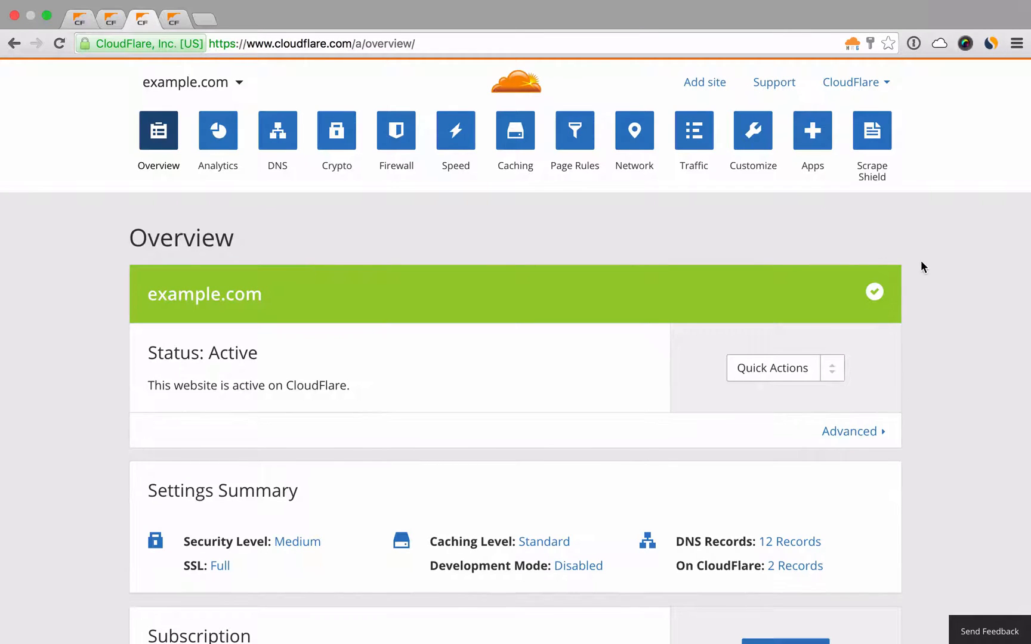
scroll("down", 3)
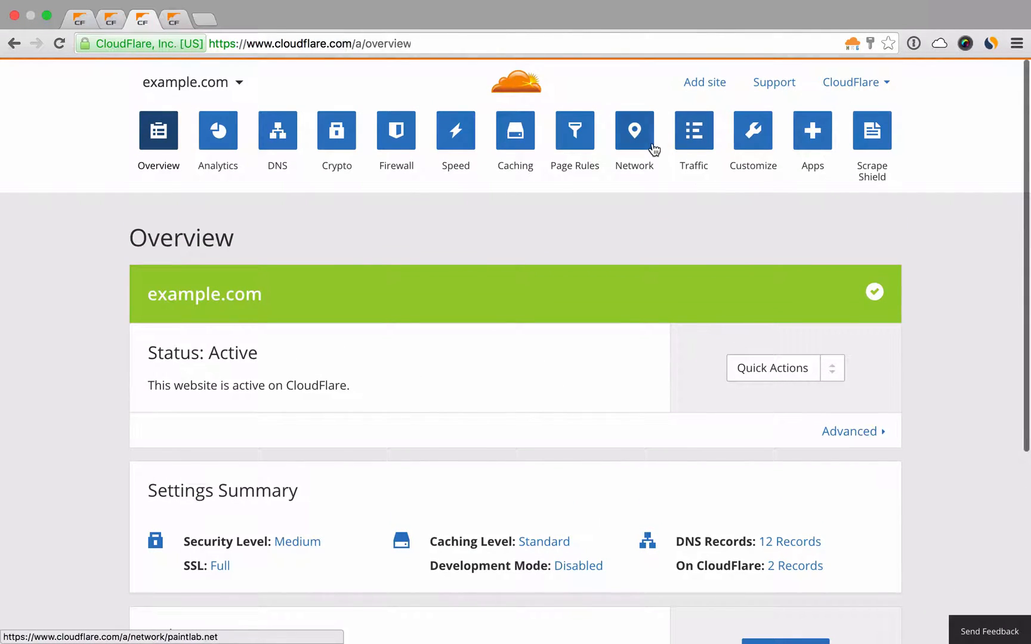
left_click(634, 130)
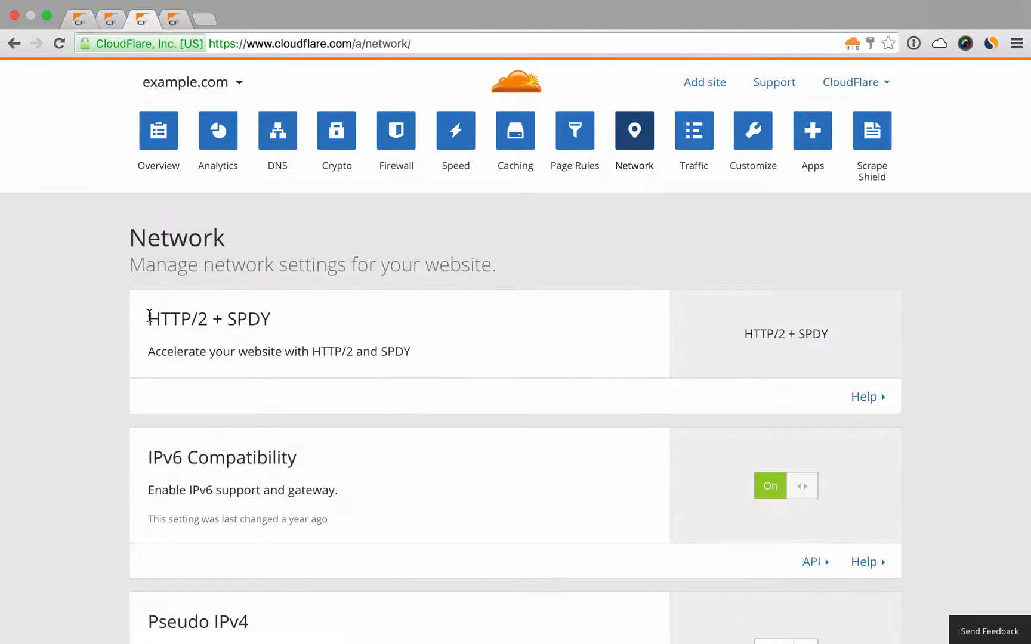
double_click(209, 318)
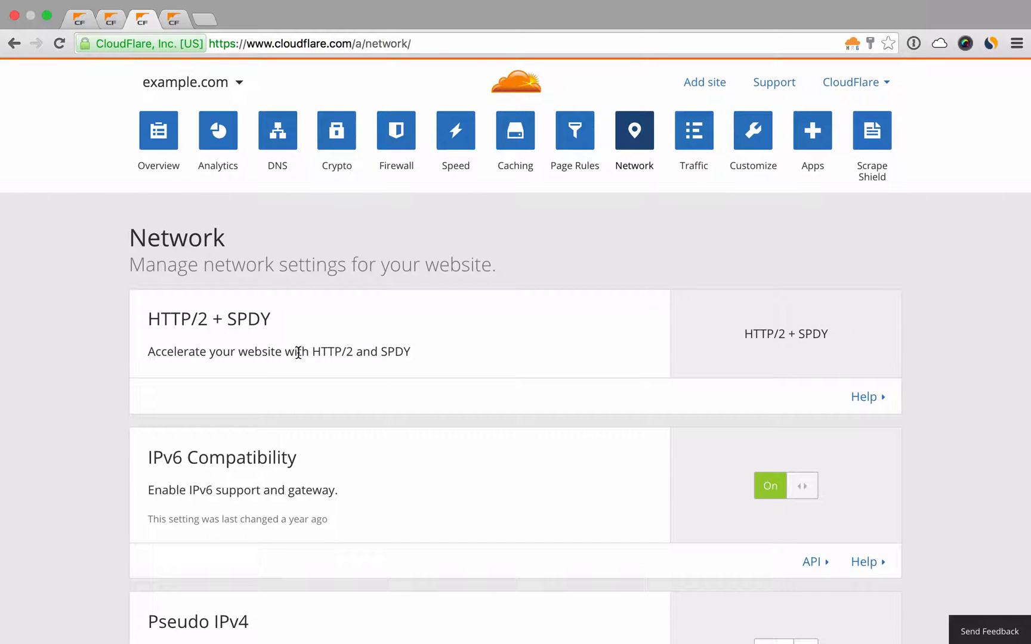
mouse_move(455, 130)
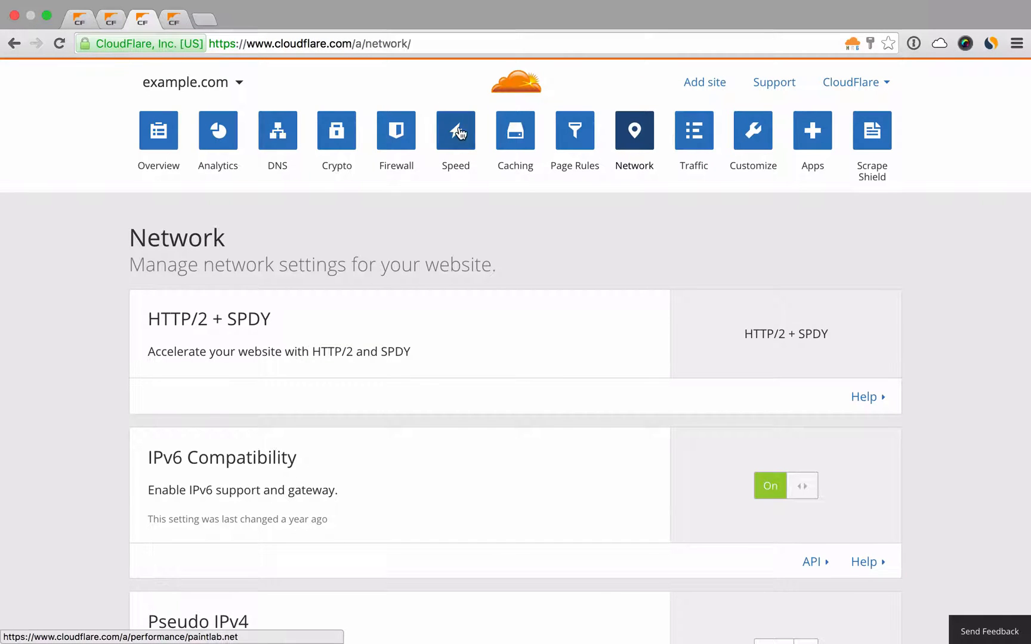
- Enable Auto Minify for HTML, CSS and JavaScript in the Speed settings
left_click(455, 130)
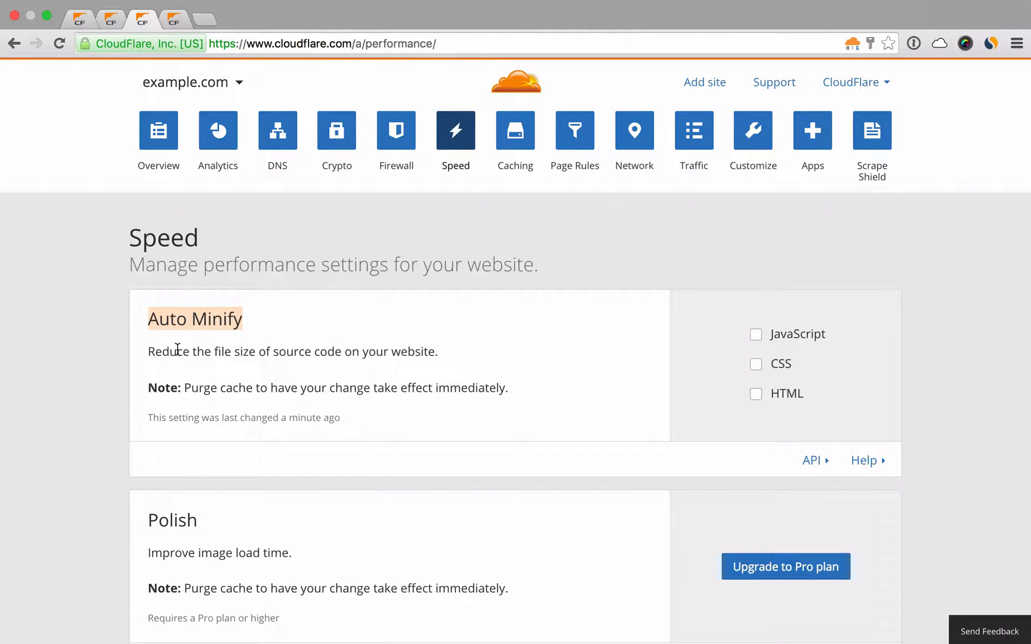
left_click(755, 394)
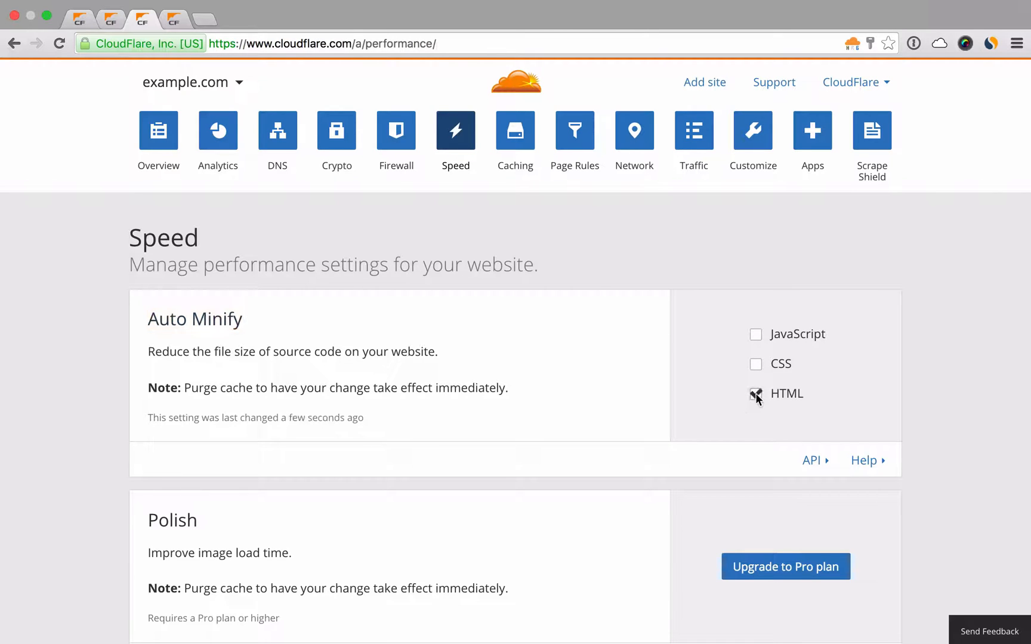
left_click(755, 334)
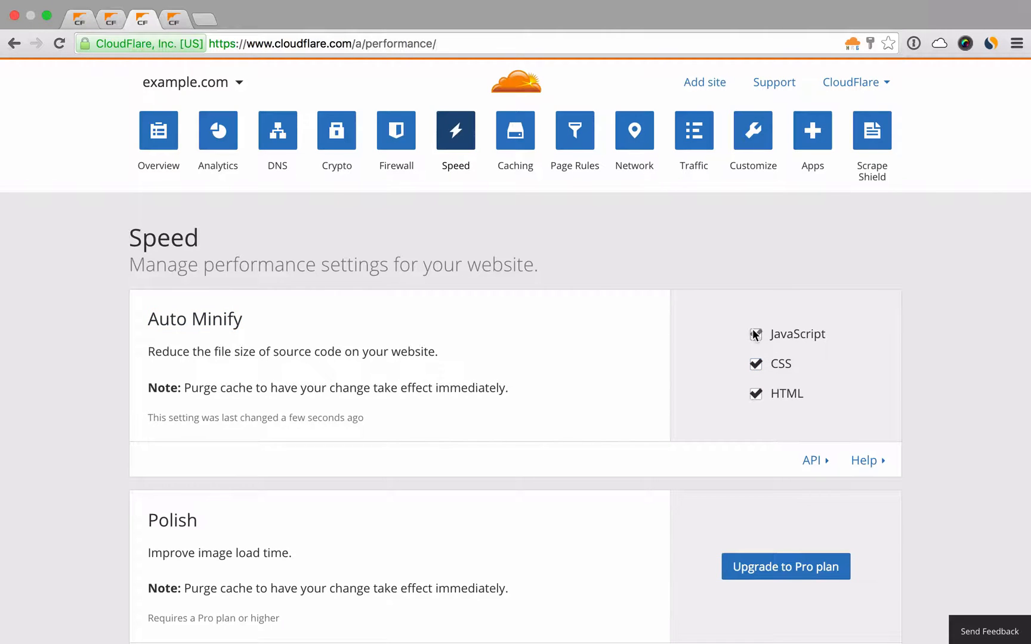
scroll("down", 3)
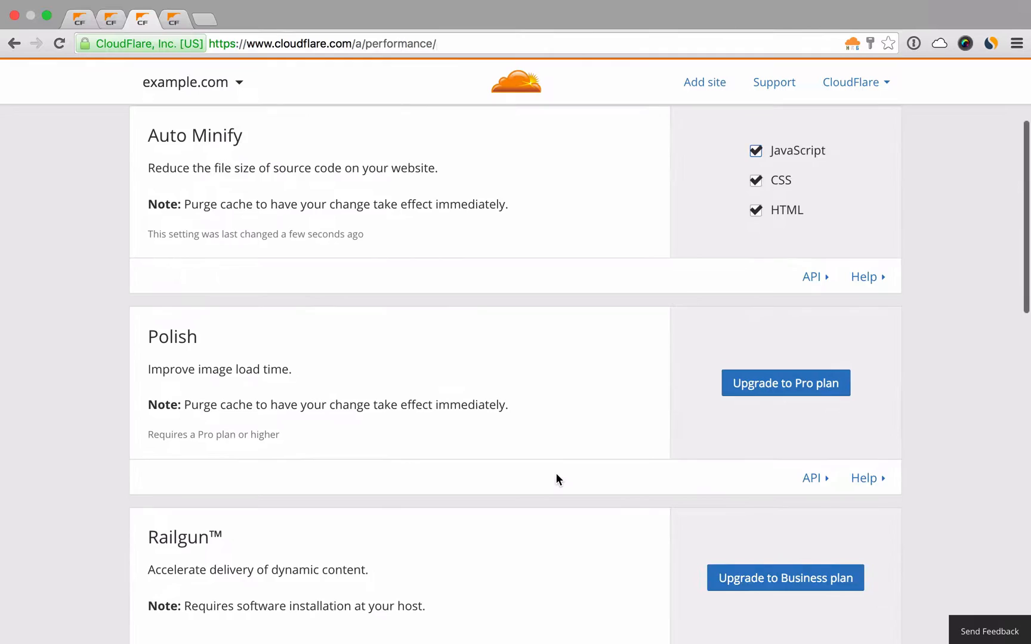
scroll("down", 3)
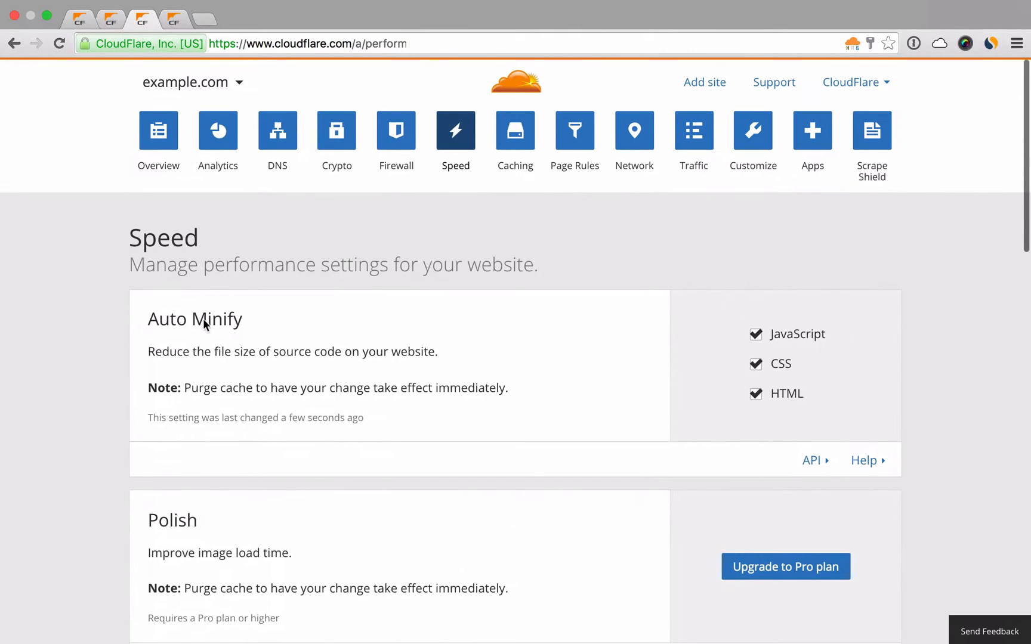
- Set the Firewall Security Level for example.com to I'm Under Attack!
left_click(395, 130)
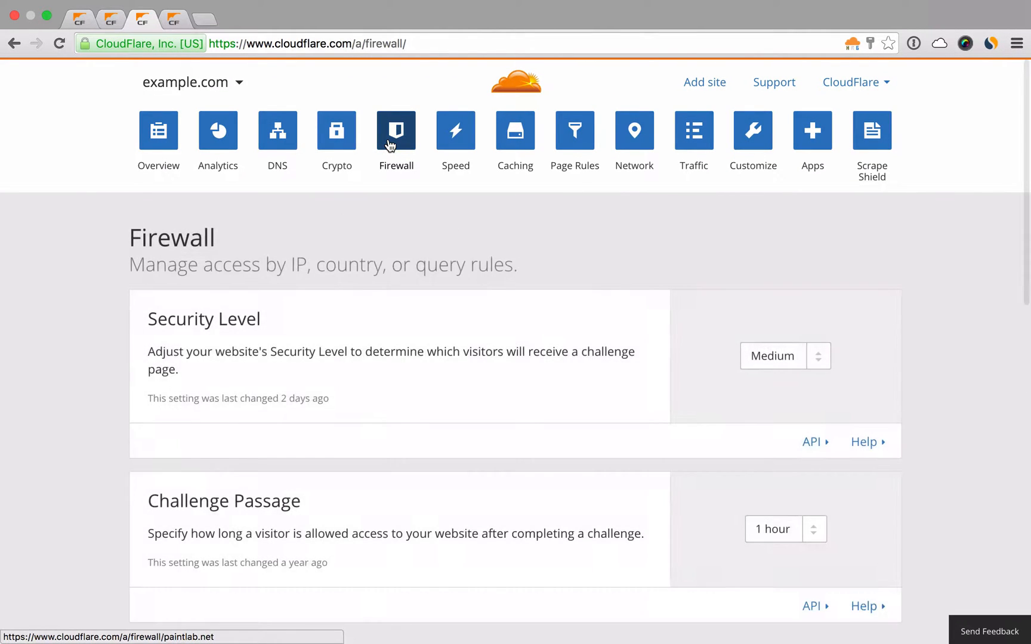
left_click(785, 356)
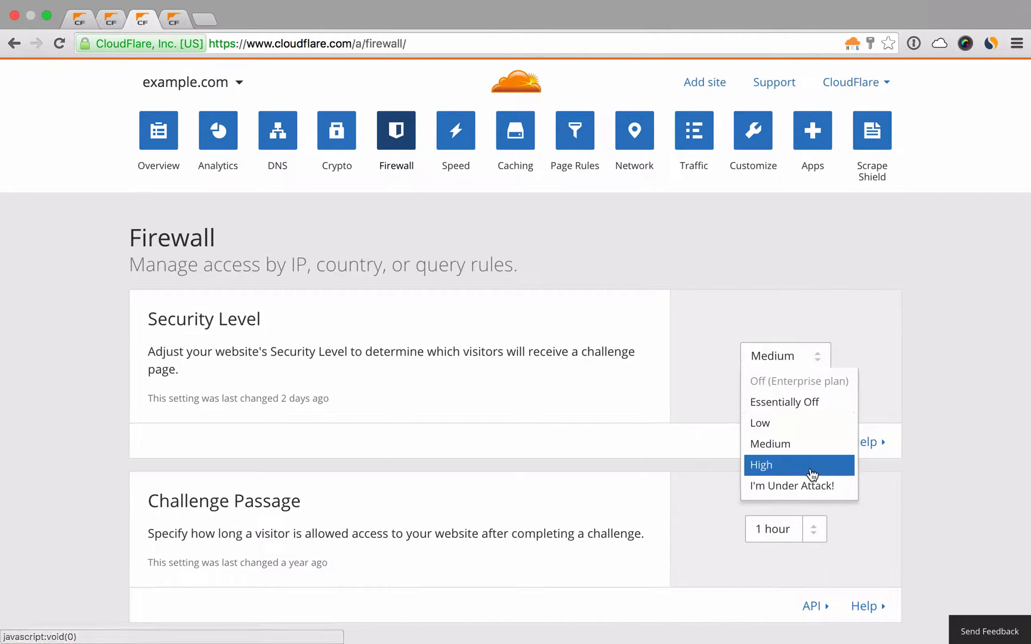
left_click(793, 485)
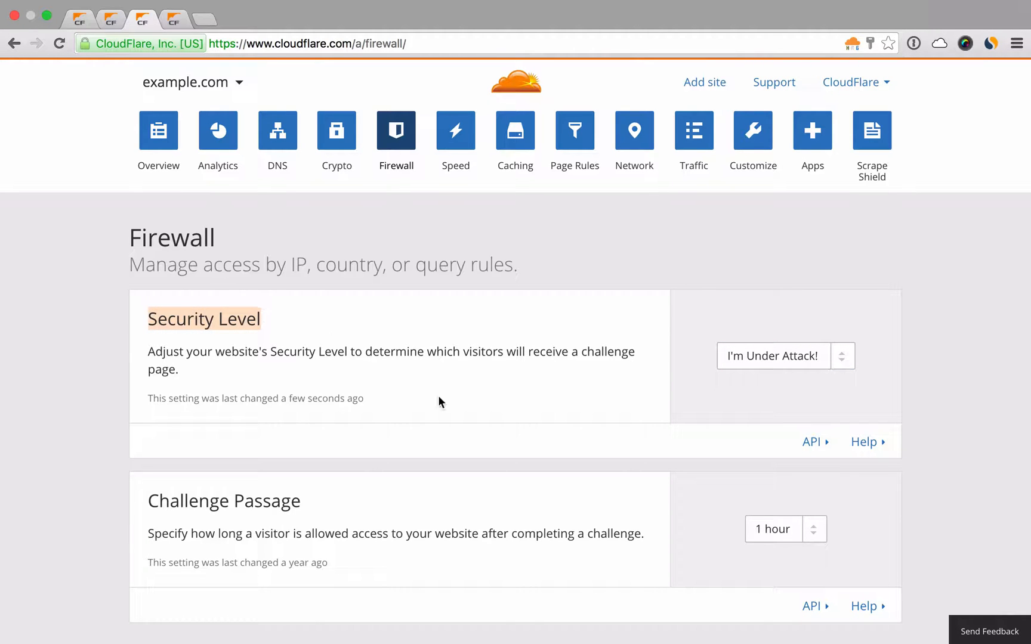
- Show the Web Application Firewall settings section
scroll("down", 3)
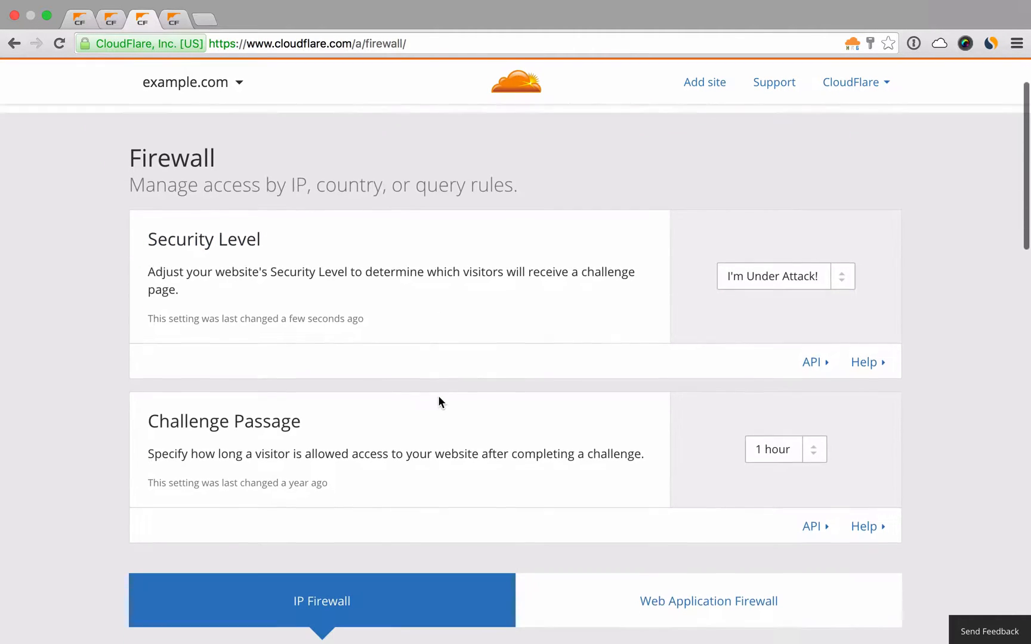
scroll("down", 3)
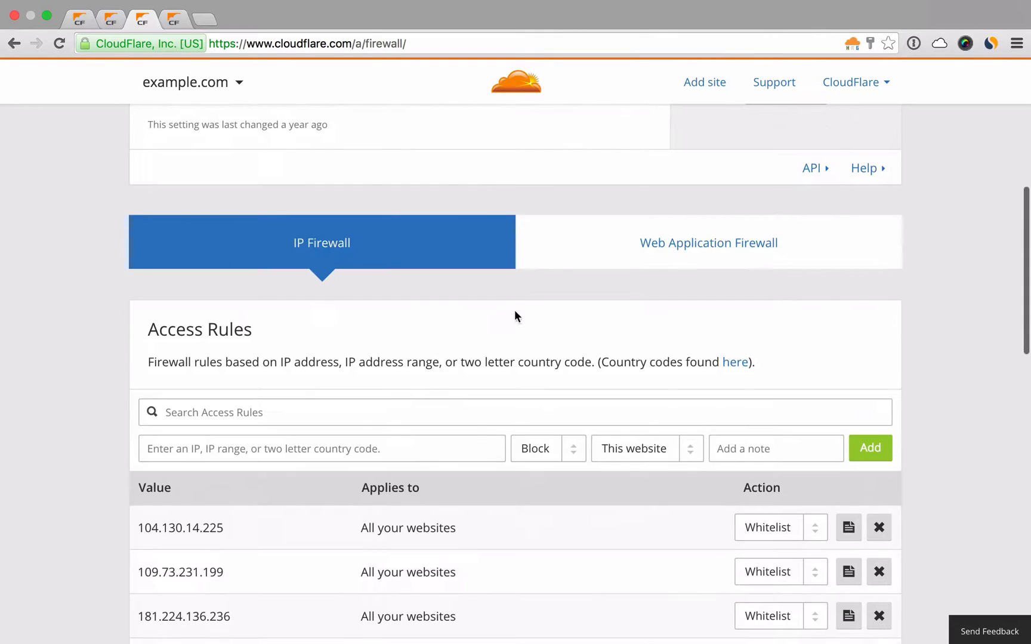
left_click(707, 243)
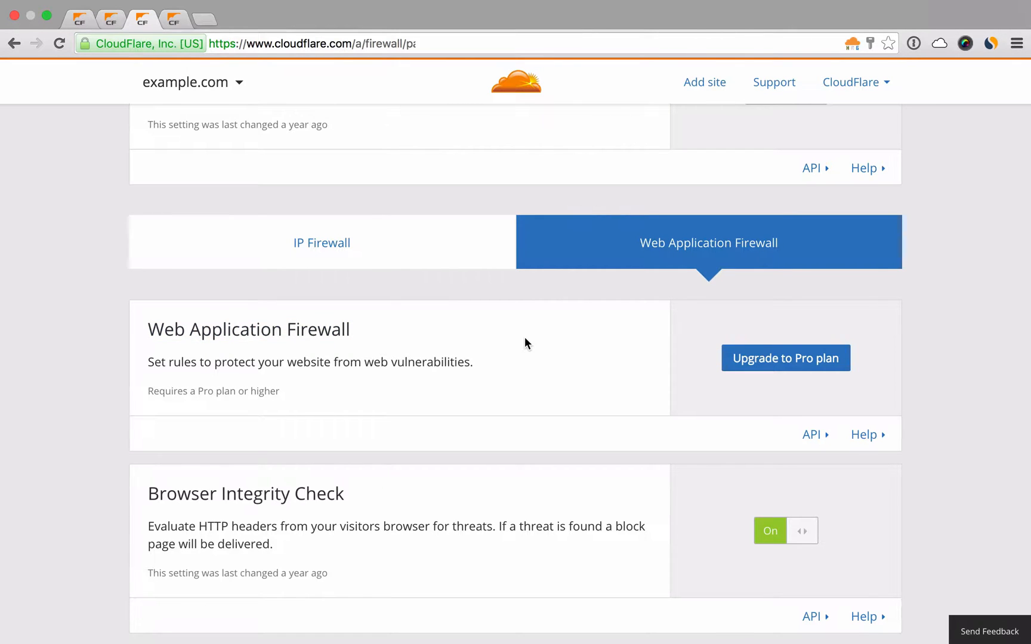
- Review the example.com analytics across Requests, Bandwidth and Threats statistics
left_click(218, 130)
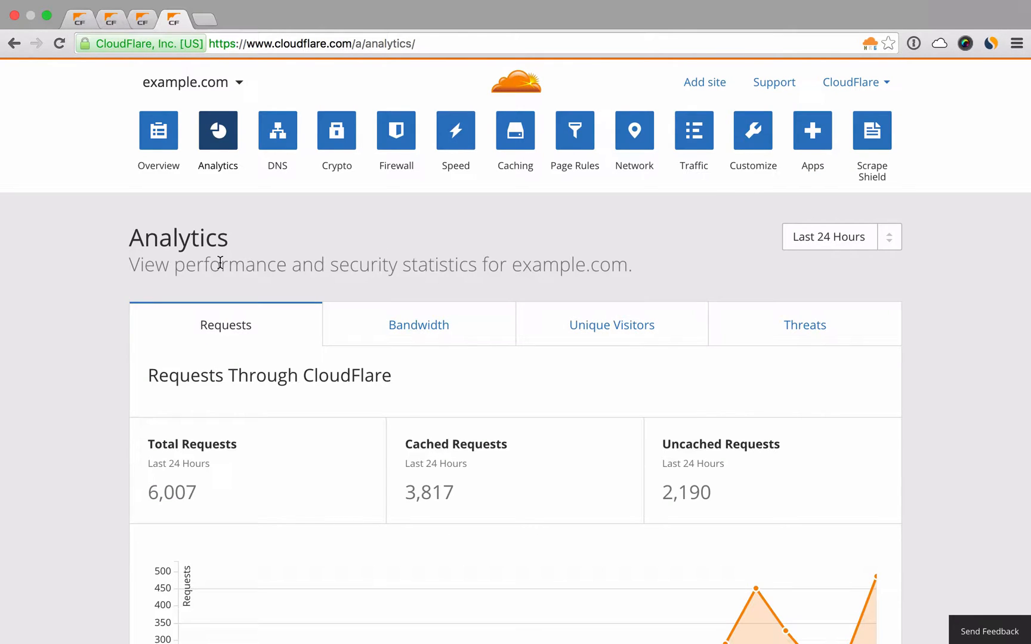
scroll("down", 3)
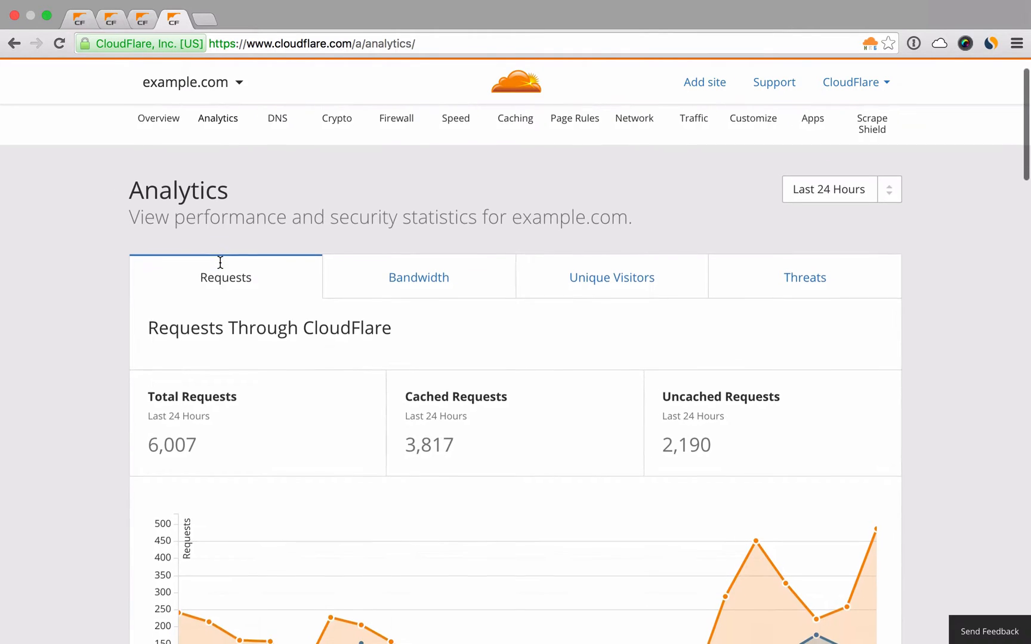
scroll("down", 3)
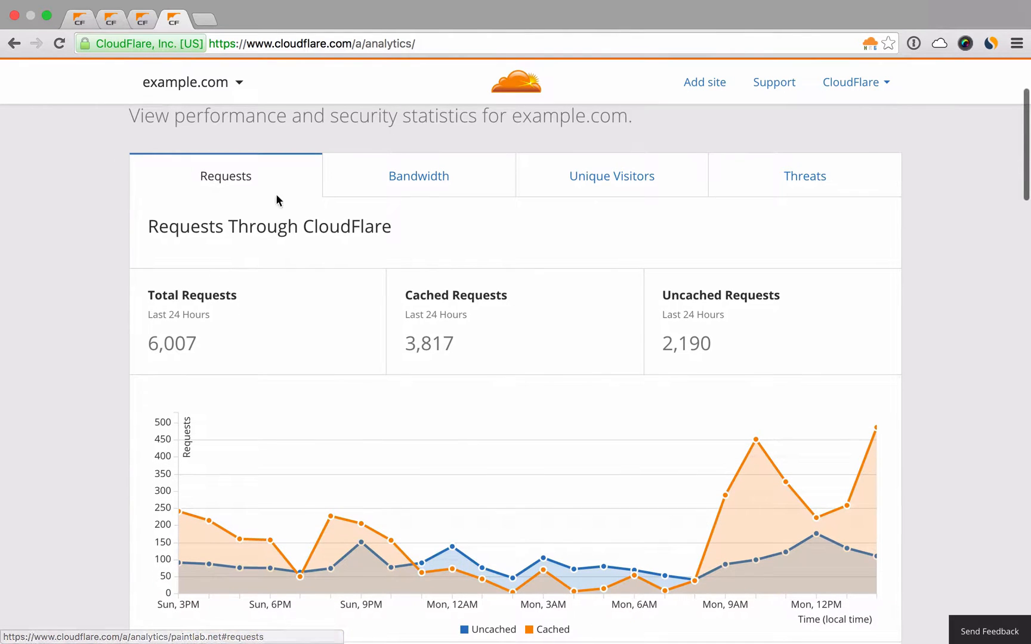
left_click(417, 176)
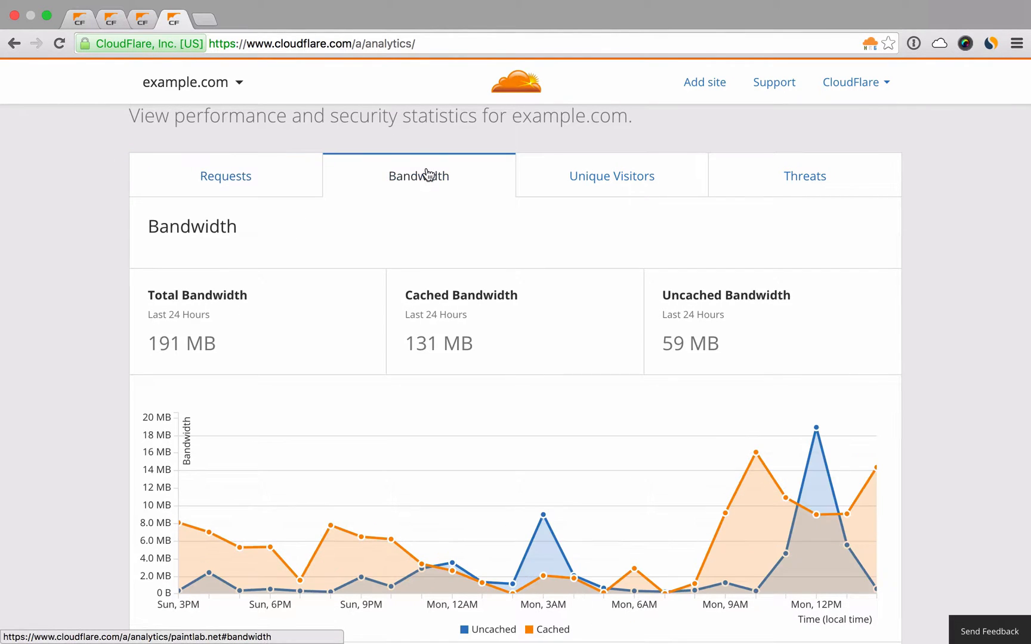
left_click(803, 175)
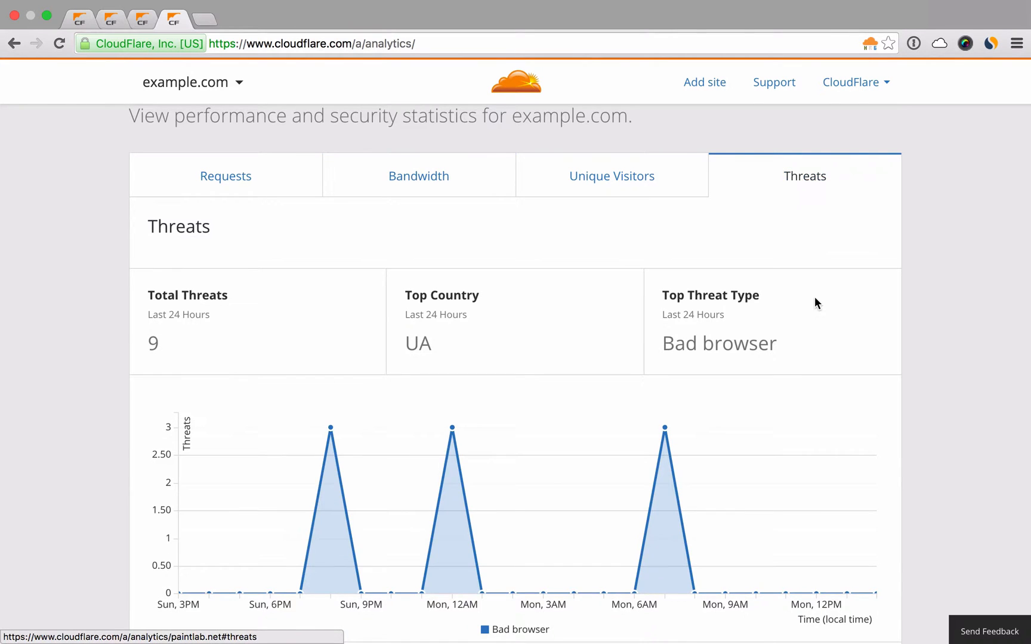
scroll("down", 3)
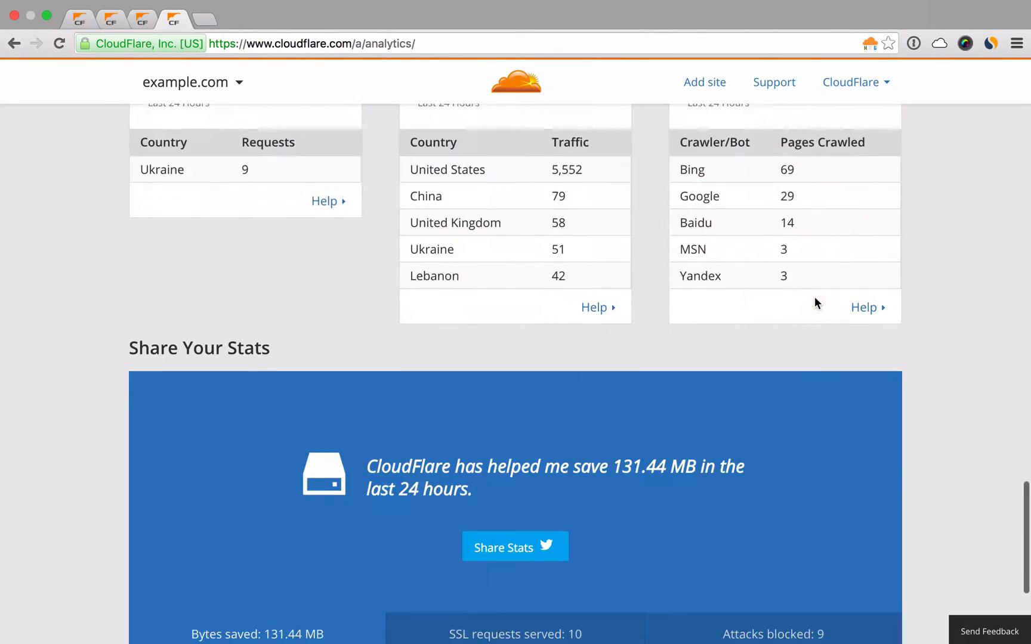
scroll("down", 3)
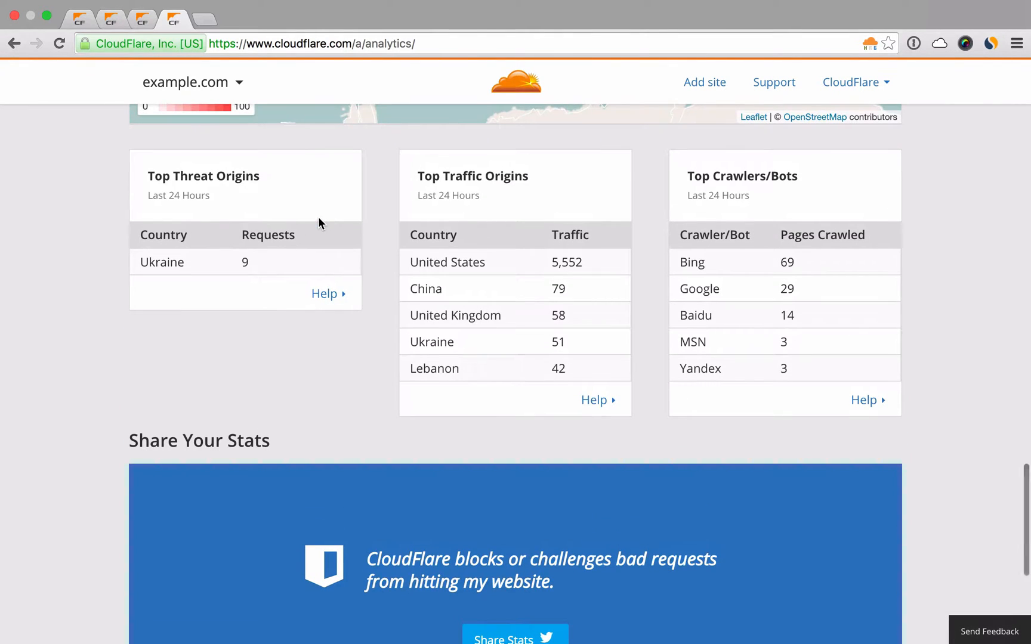
- Expand the help notes for Top Threat Origins, Top Traffic Origins and Top Crawlers/Bots, then go to CloudFlare Support
left_click(323, 294)
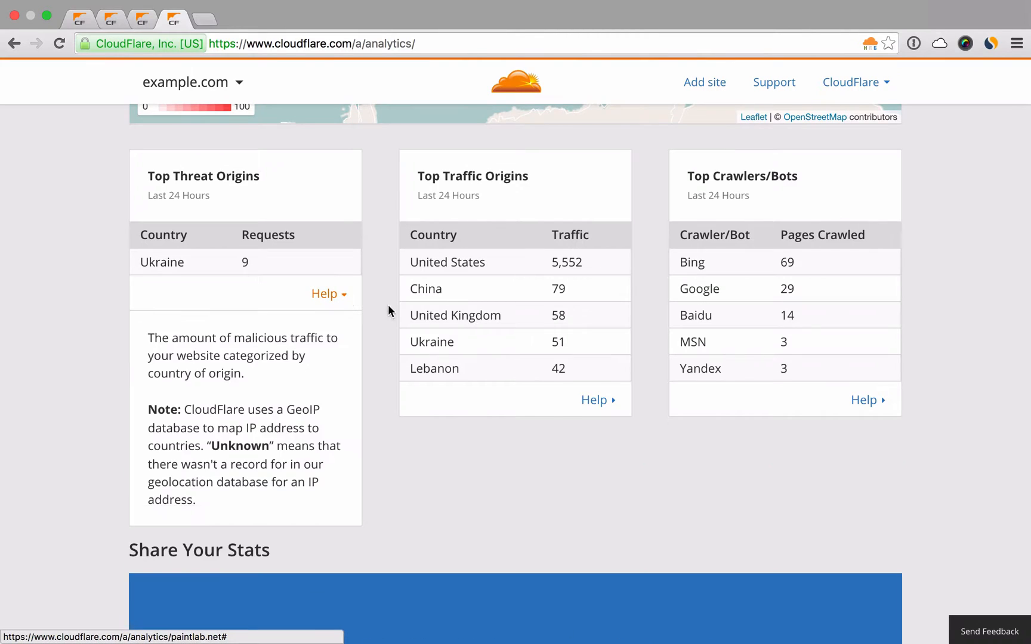
left_click(594, 400)
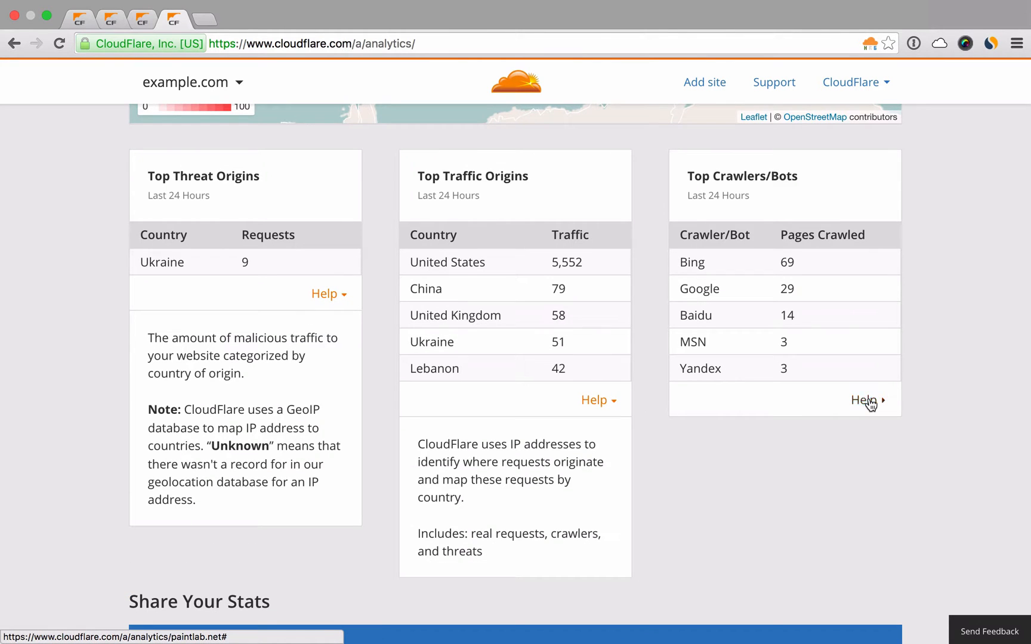
left_click(866, 400)
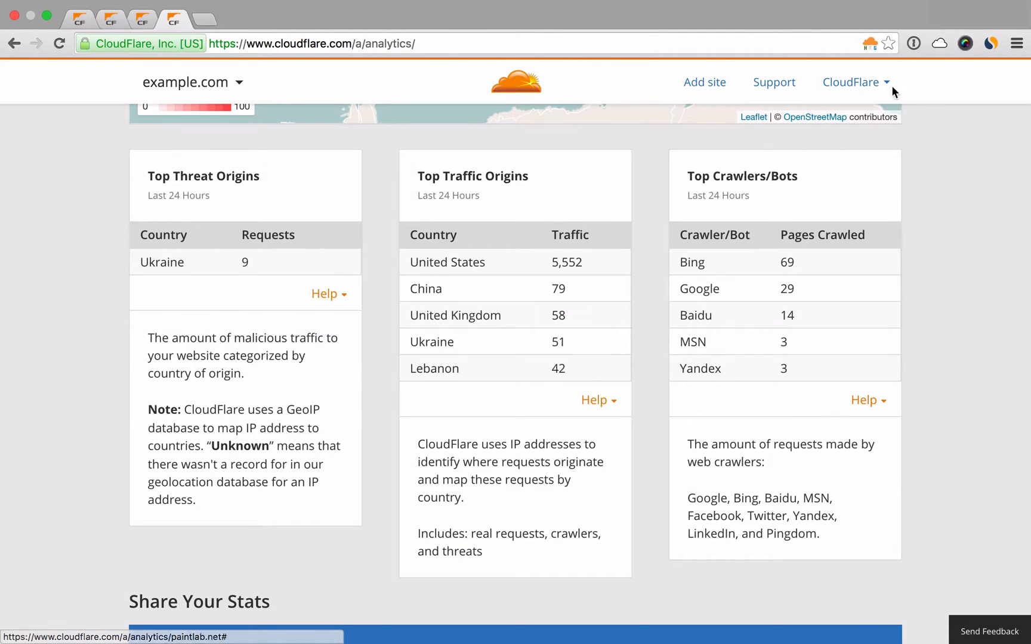
left_click(774, 82)
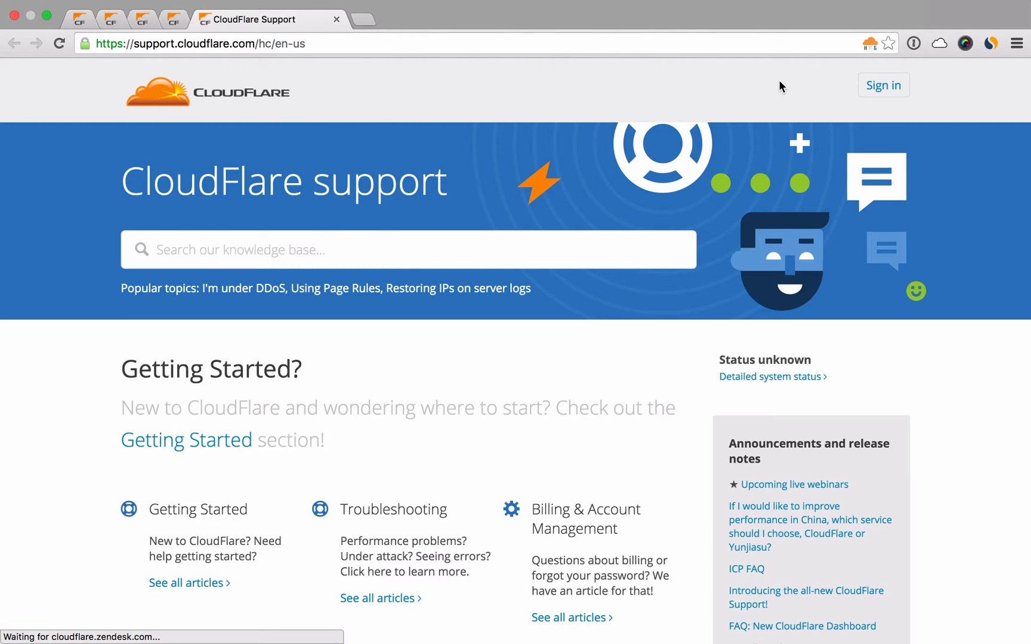